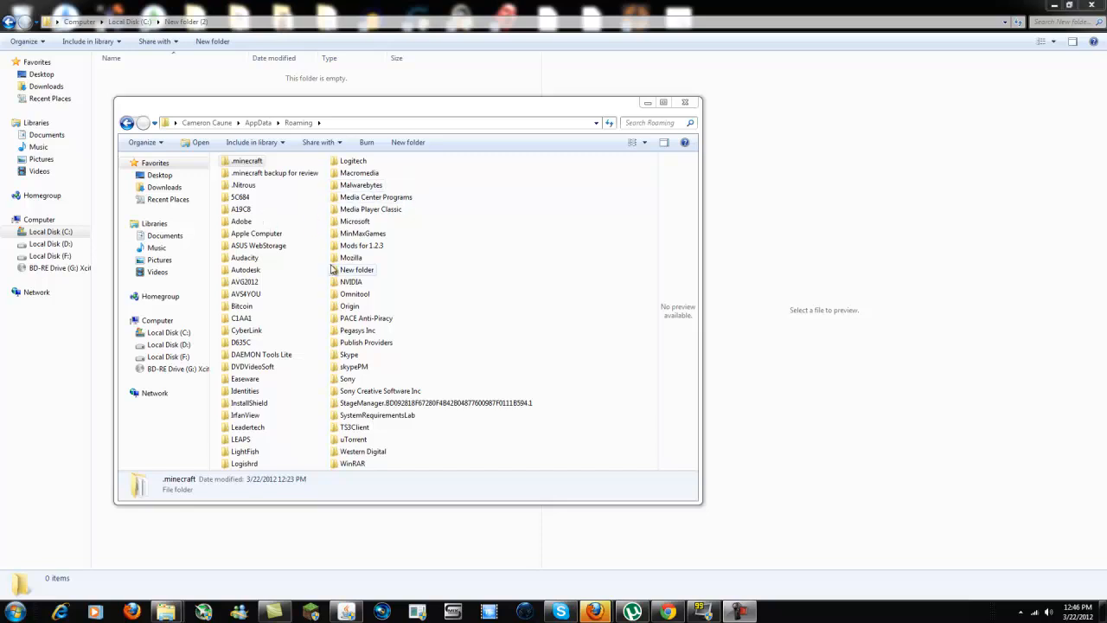
mouse_move(319, 272)
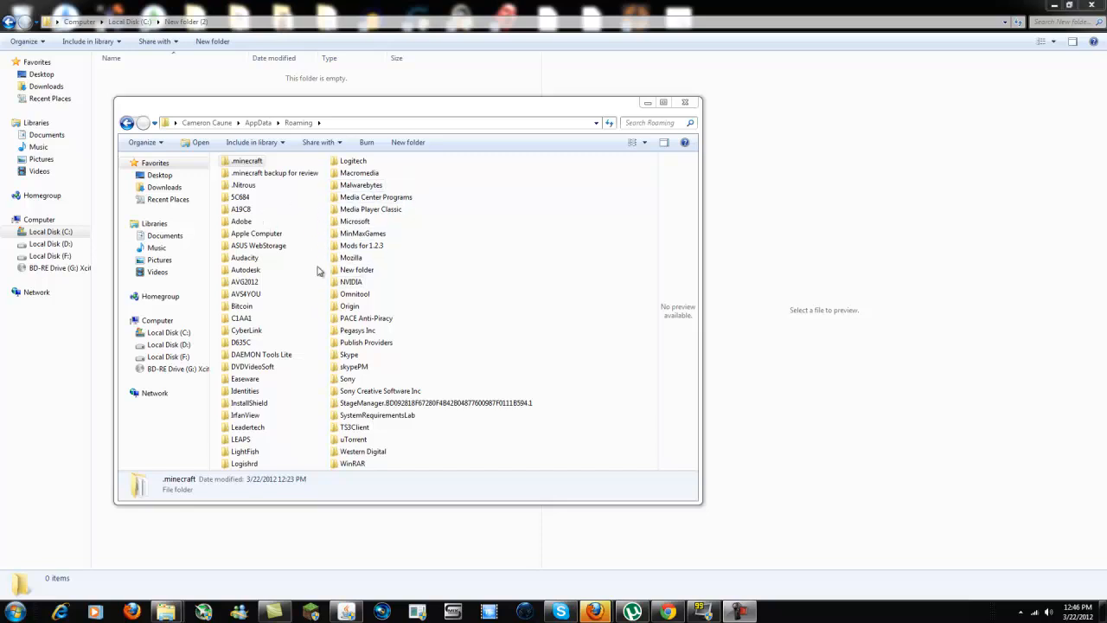
Step: Open minecraft.jar from the .minecraft/bin folder in WinRAR
double_click(249, 159)
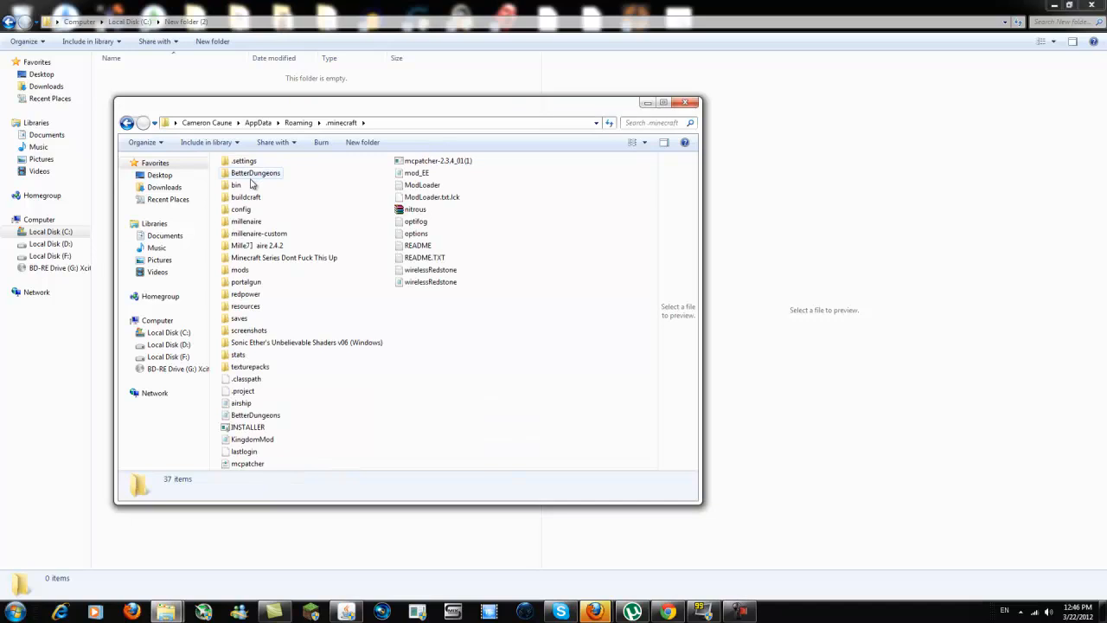
double_click(235, 183)
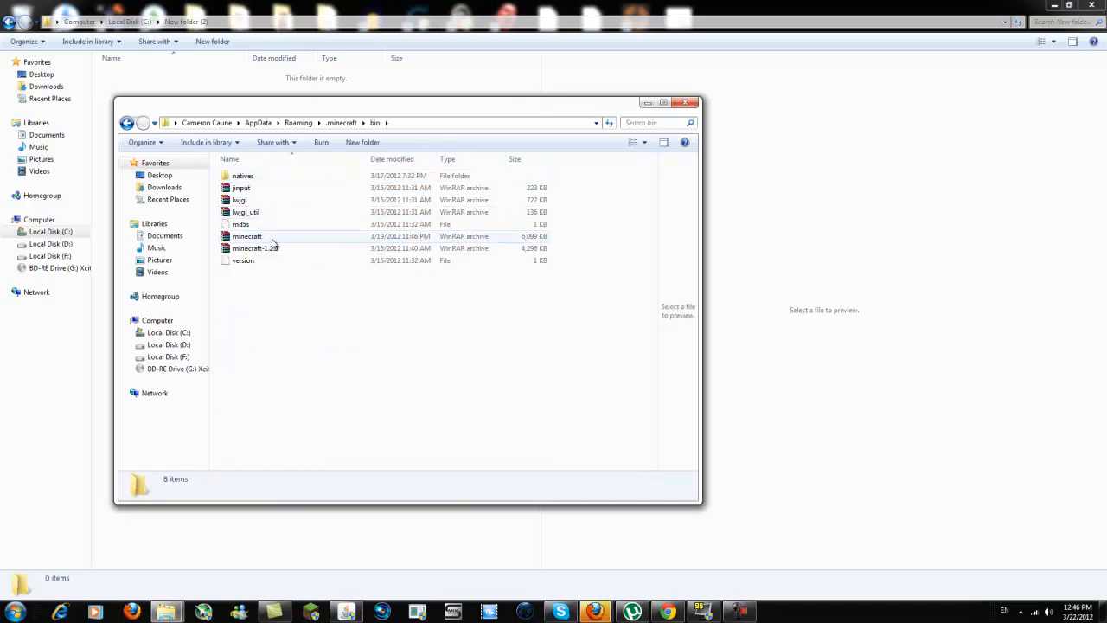
double_click(246, 235)
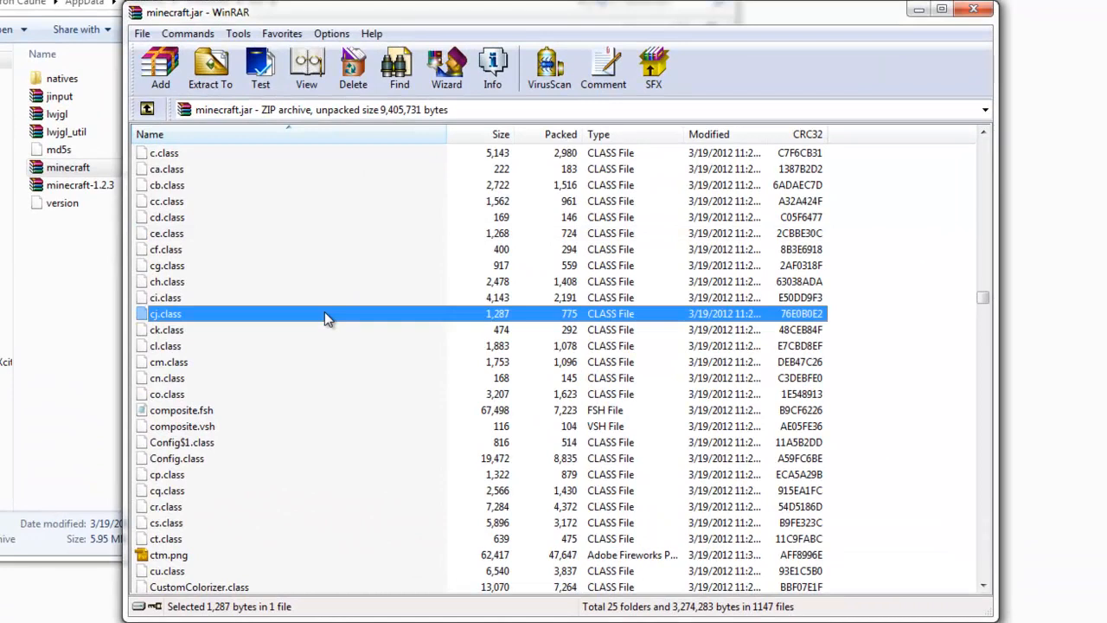
Step: Open terrain.png from the archive in Fireworks for editing
scroll("down", 3)
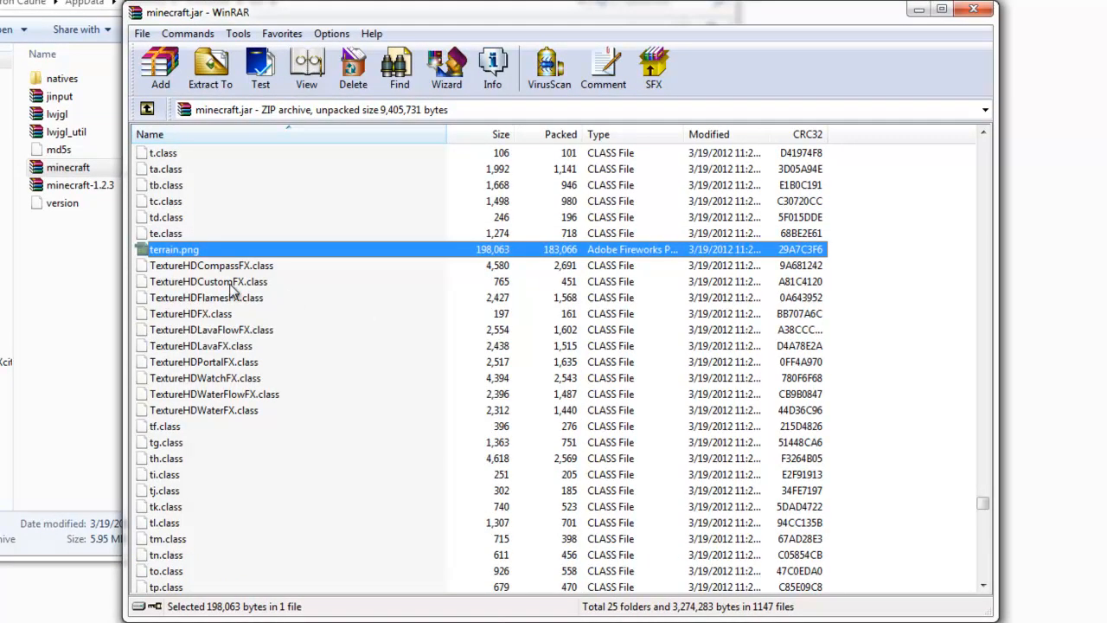
mouse_move(190, 259)
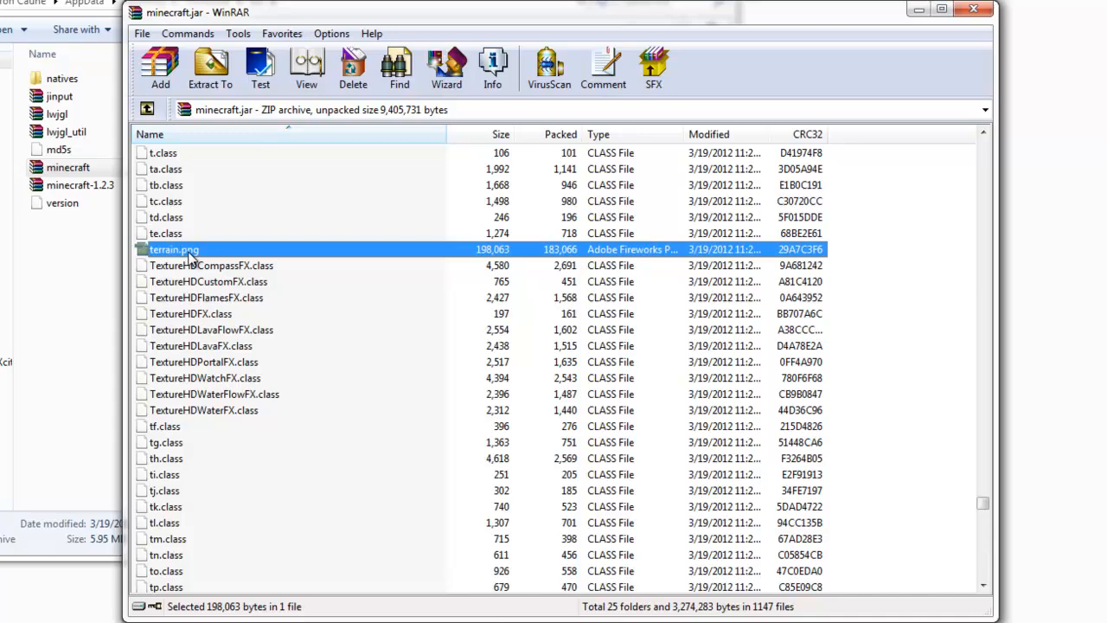
double_click(173, 249)
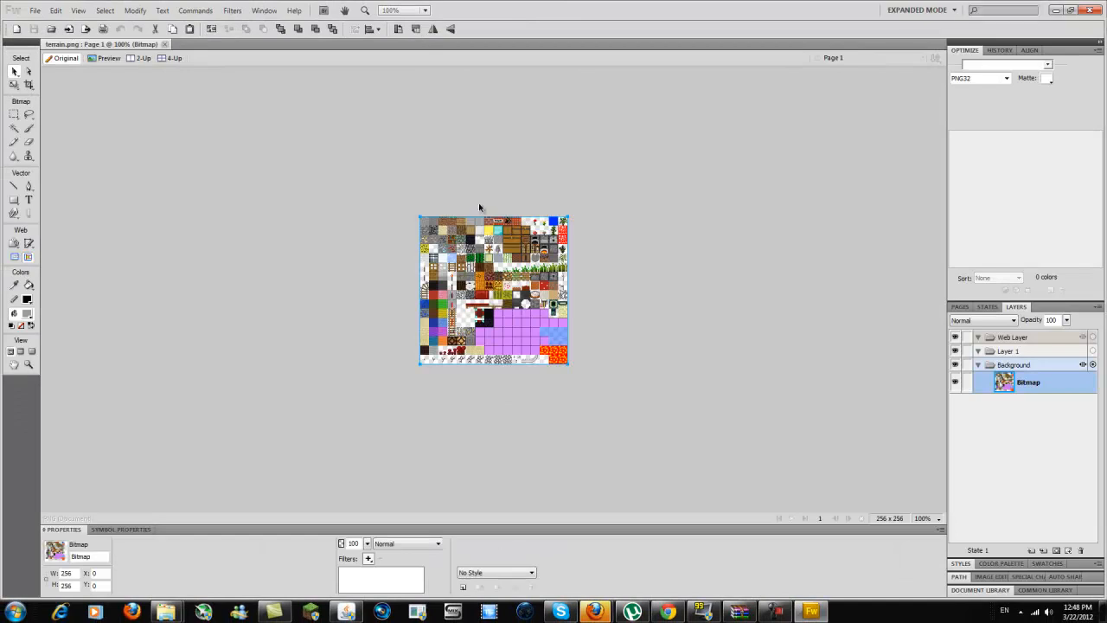
mouse_move(526, 239)
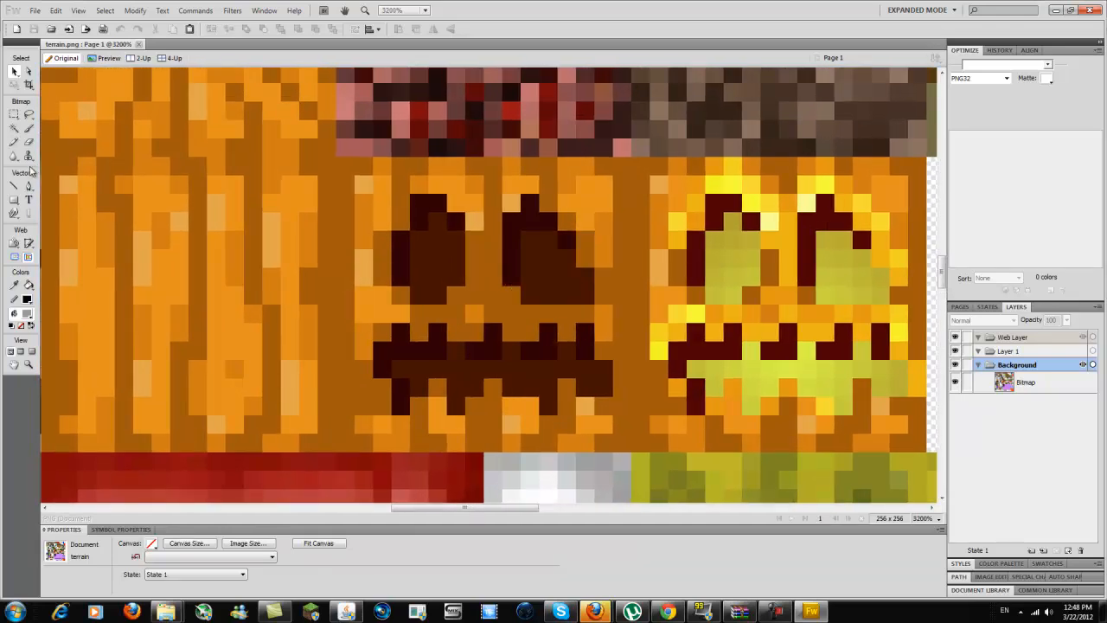
Step: Draw a straight line across the pumpkin face textures with the Line tool
left_click_drag(138, 298, 935, 208)
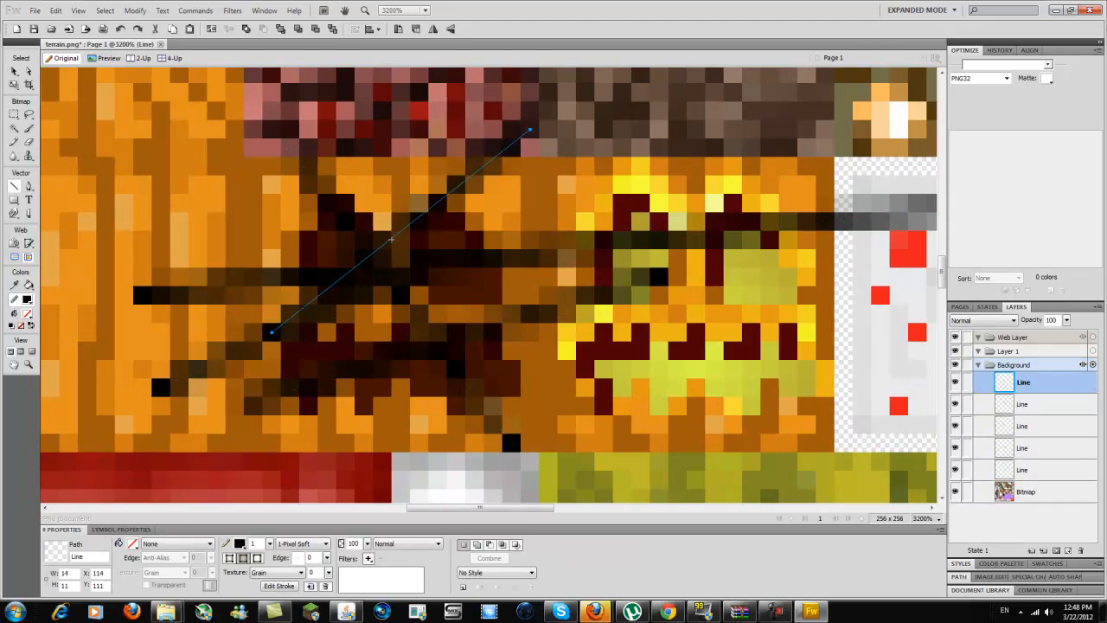
mouse_move(436, 260)
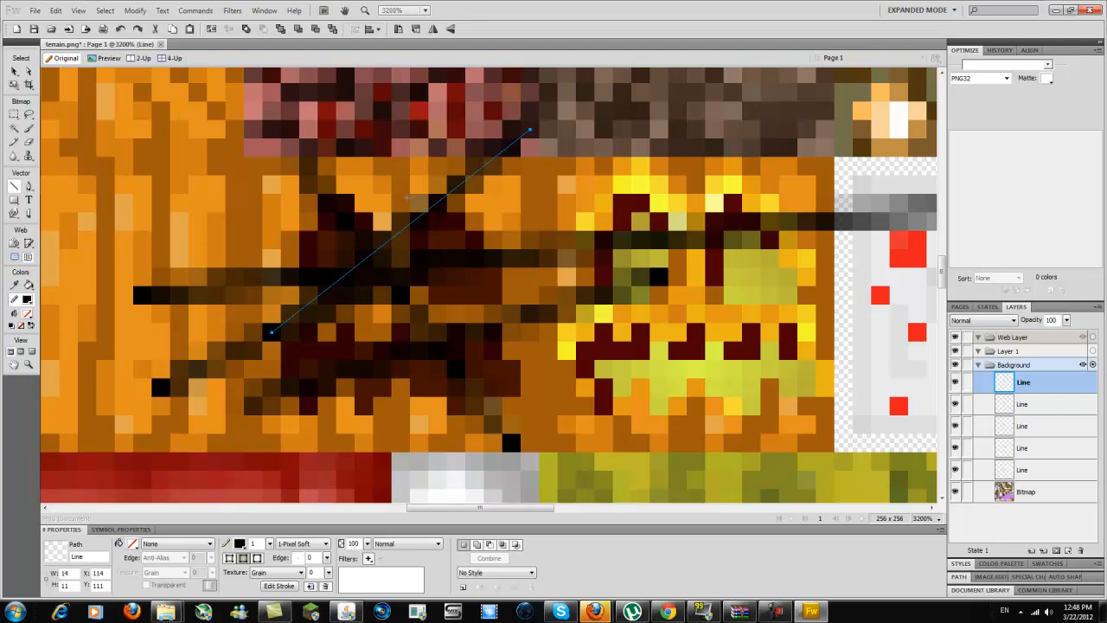
mouse_move(365, 243)
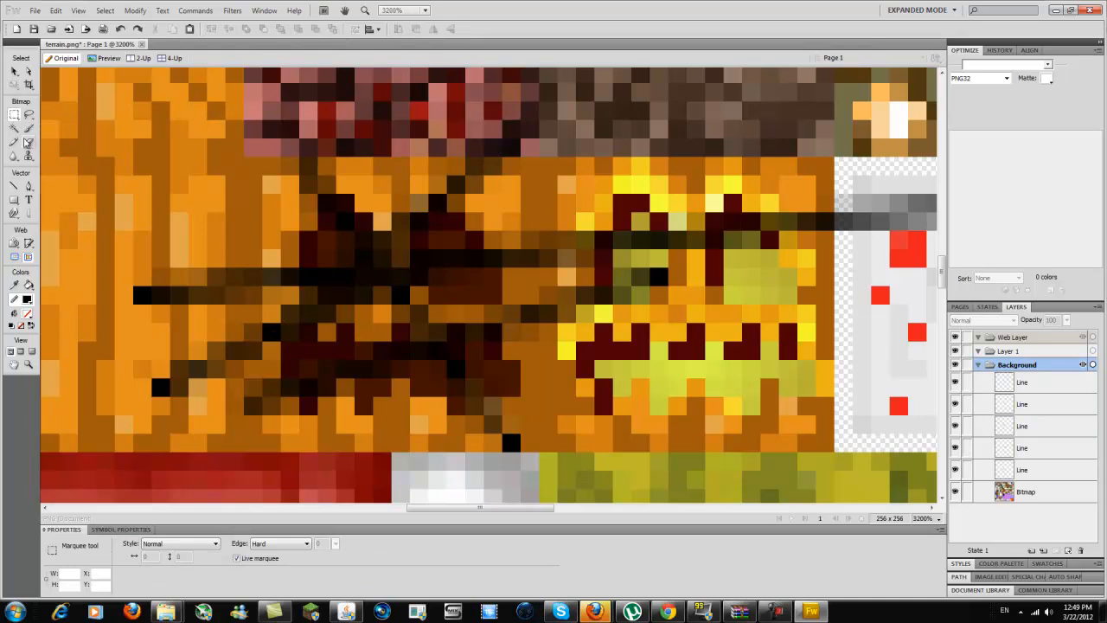
Step: Marquee-select a rectangular block of the jack-o'-lantern tiles to clear to transparency
left_click_drag(561, 176, 811, 356)
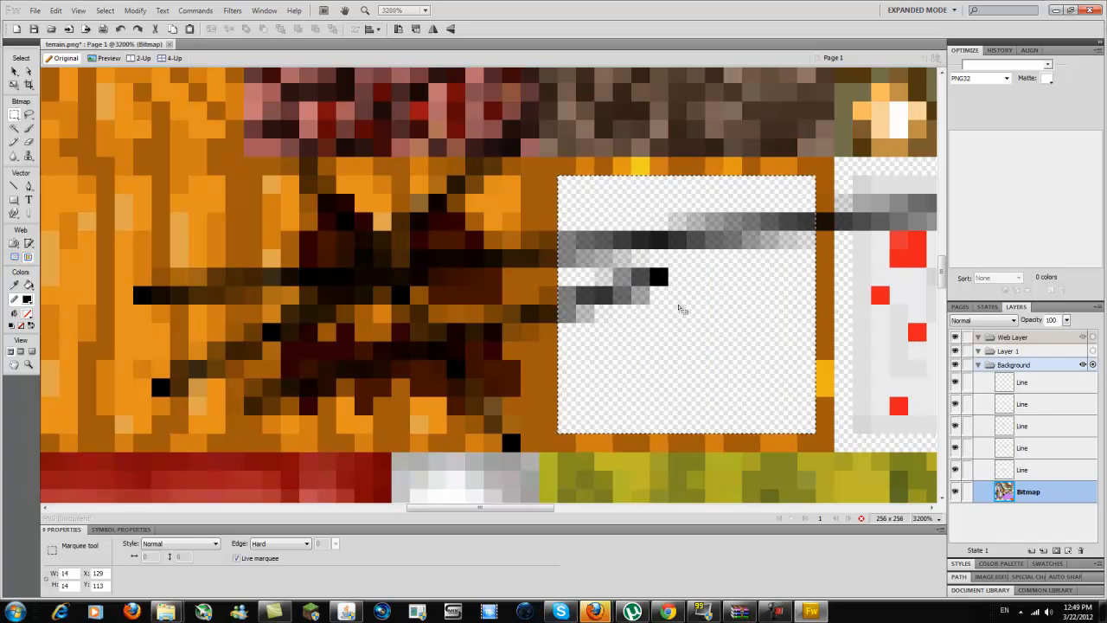
mouse_move(711, 313)
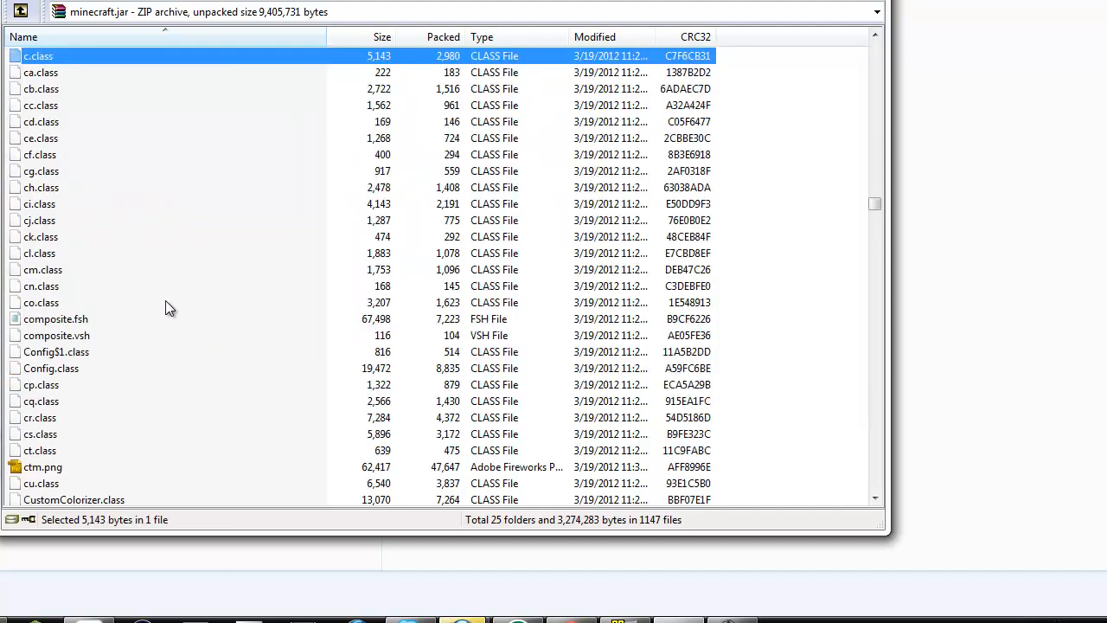
Step: Open ctm.png from the archive in Fireworks for editing
left_click(44, 468)
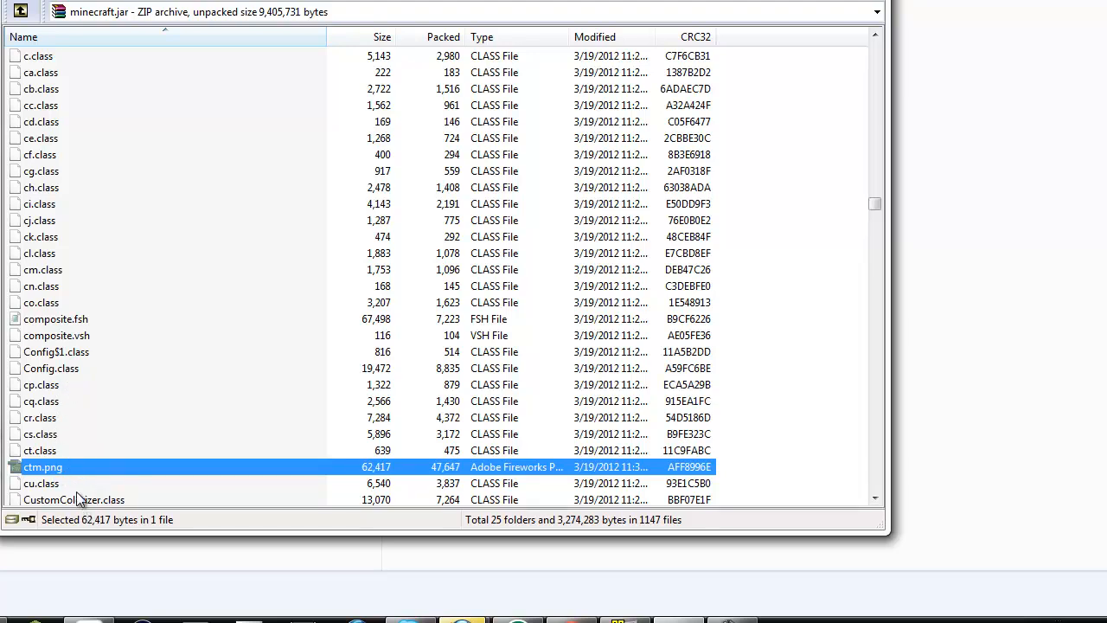
mouse_move(59, 474)
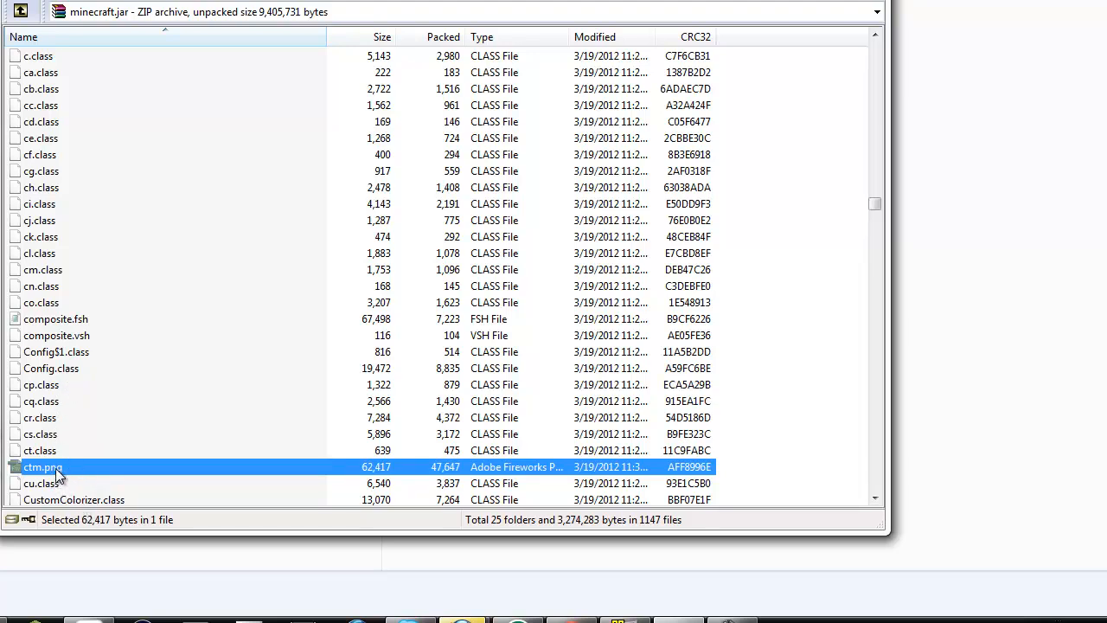
double_click(43, 467)
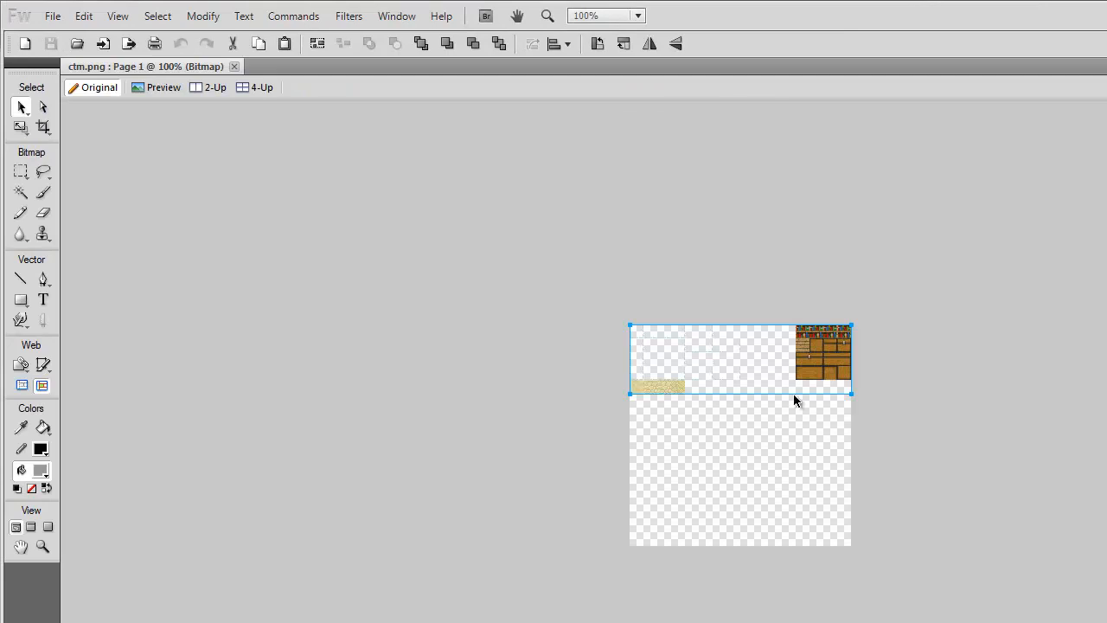
mouse_move(824, 366)
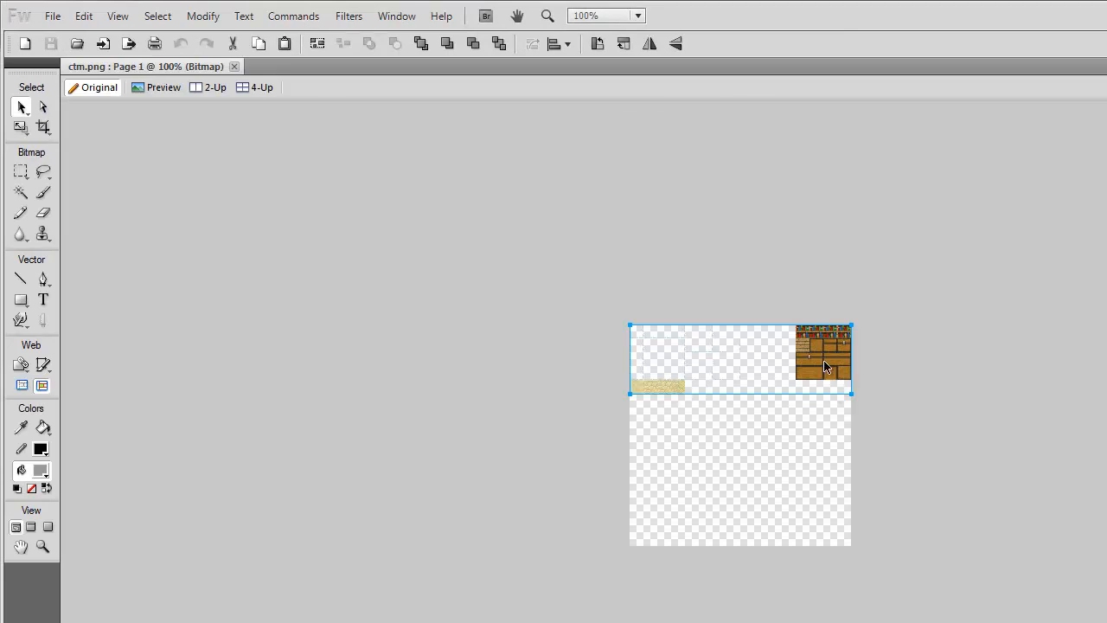
mouse_move(803, 337)
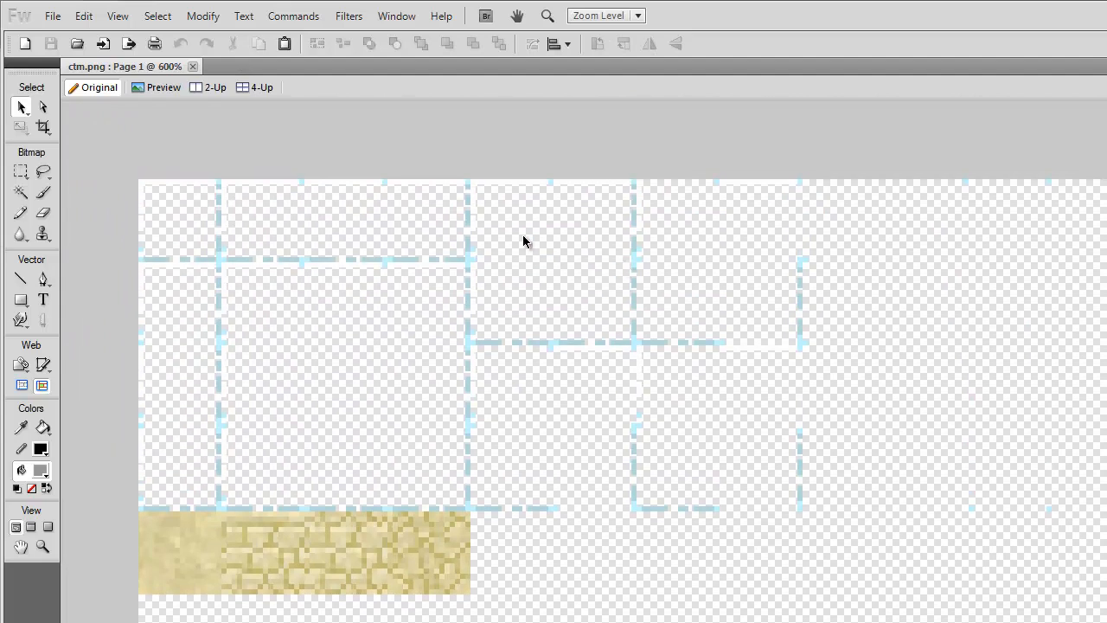
mouse_move(270, 467)
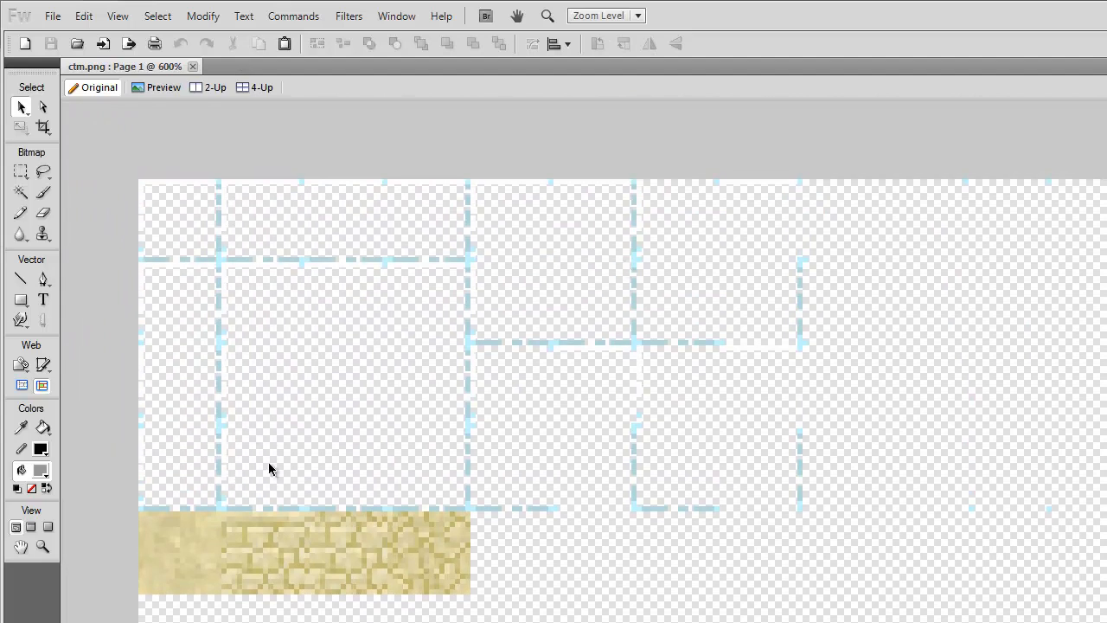
mouse_move(9, 285)
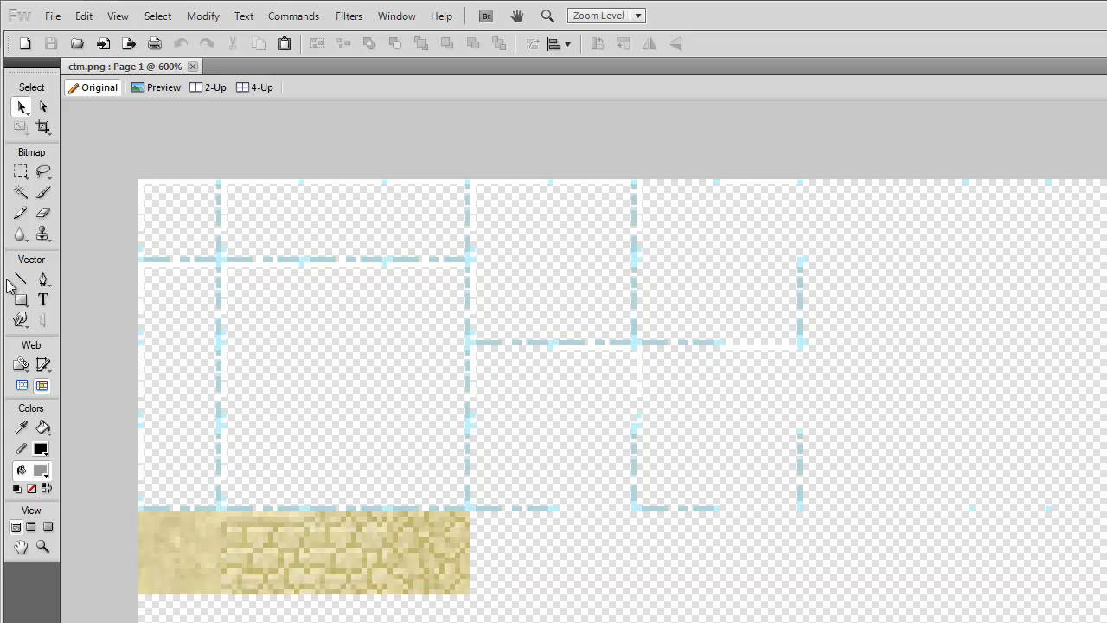
mouse_move(21, 171)
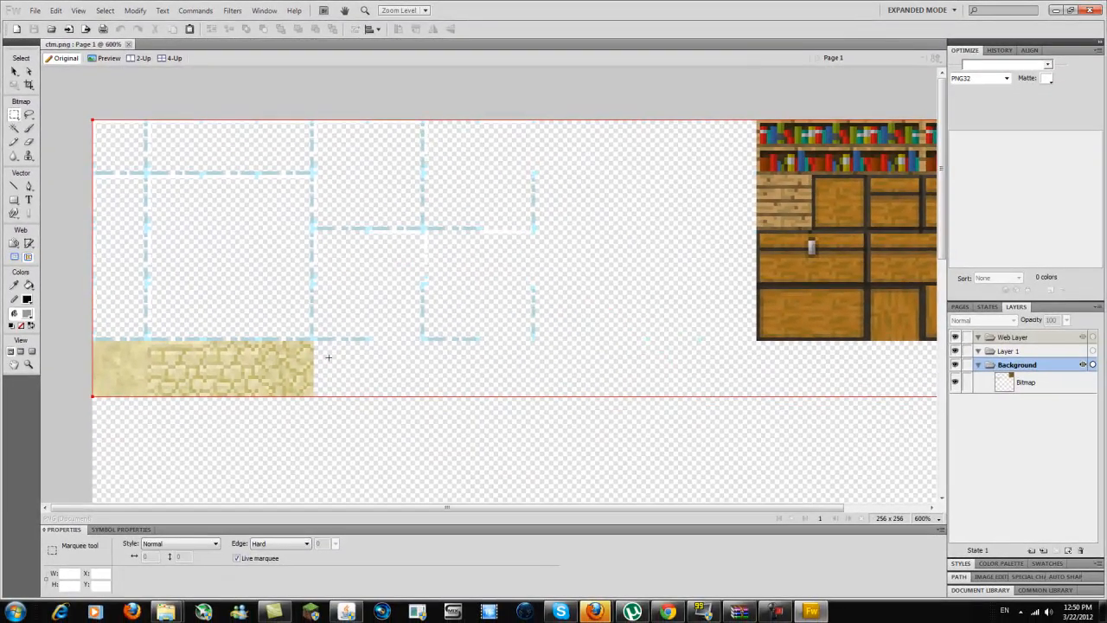
mouse_move(488, 314)
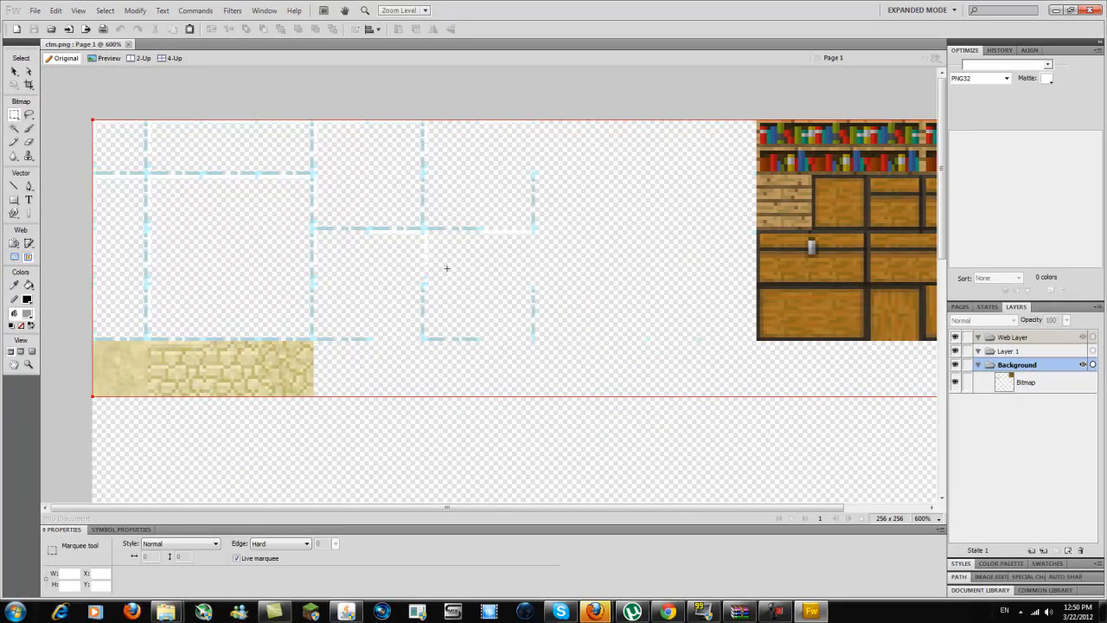
mouse_move(332, 204)
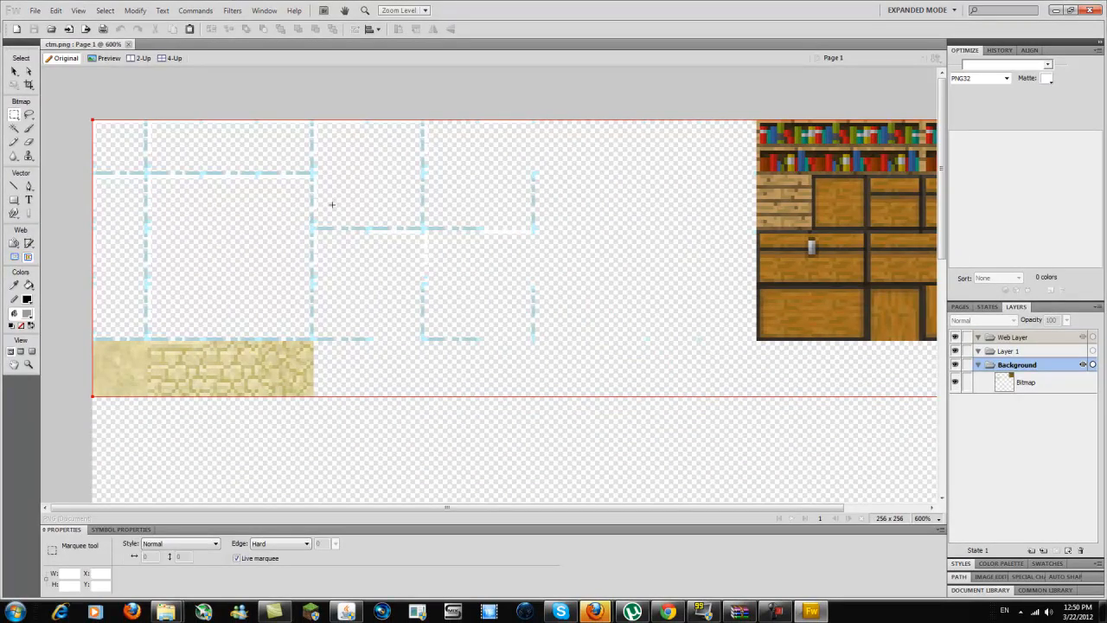
mouse_move(170, 177)
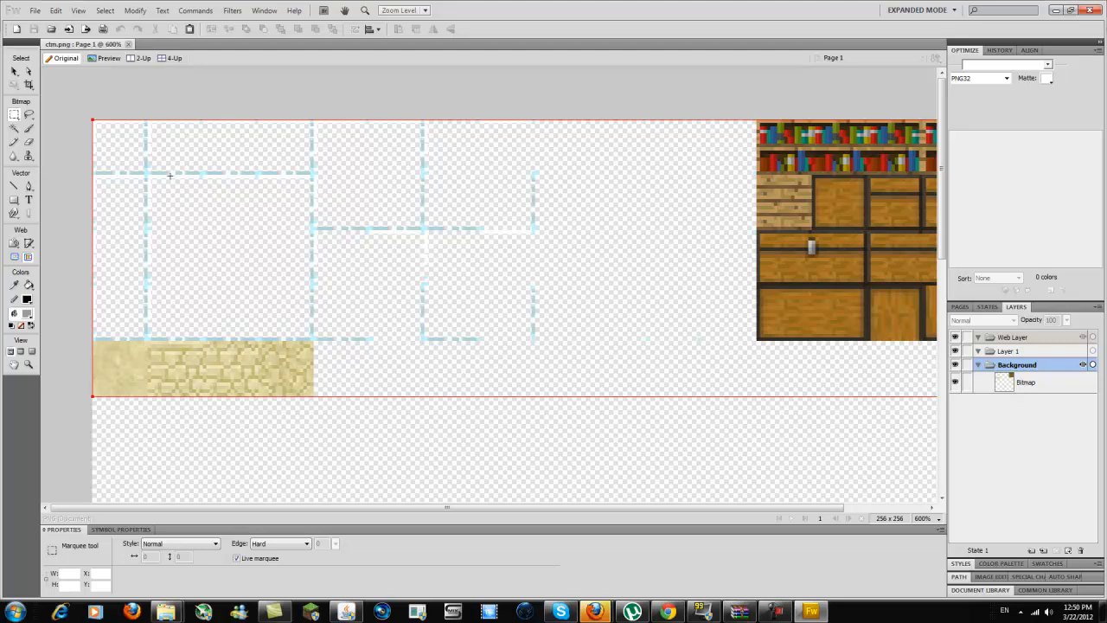
mouse_move(152, 176)
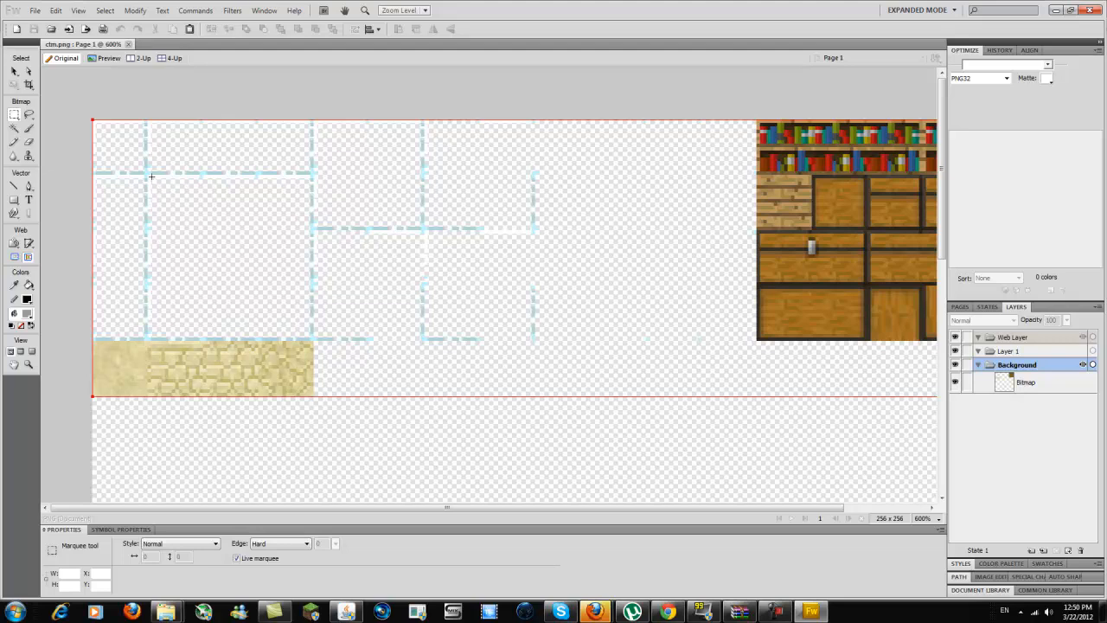
Step: Marquee-select the top-left glass tile's interior on the Bitmap layer for deletion
left_click_drag(149, 175, 173, 201)
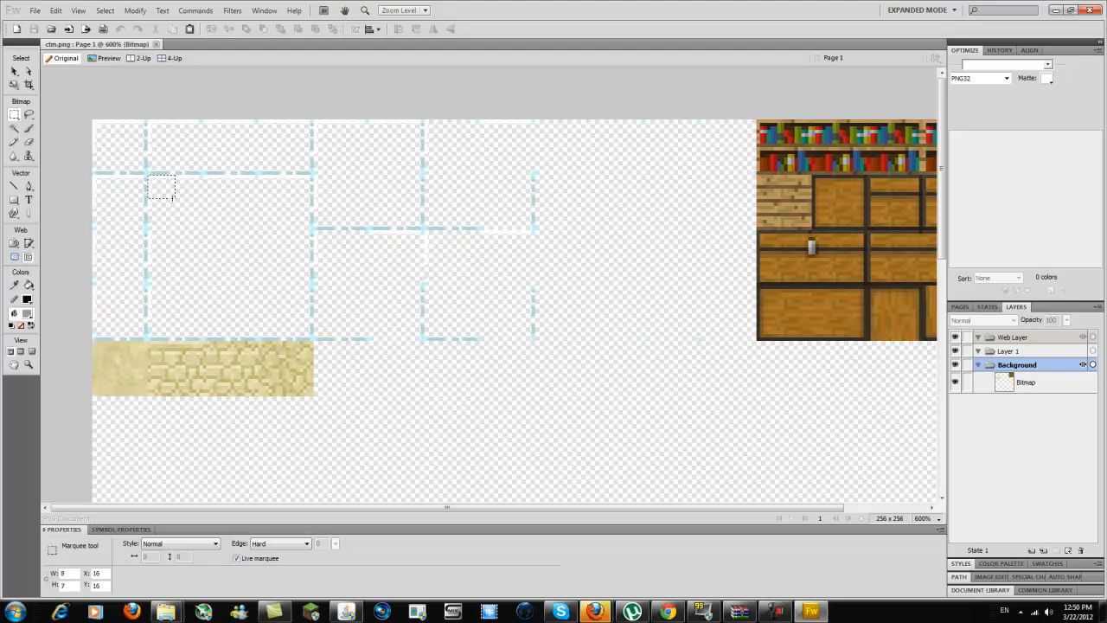
left_click_drag(147, 176, 287, 288)
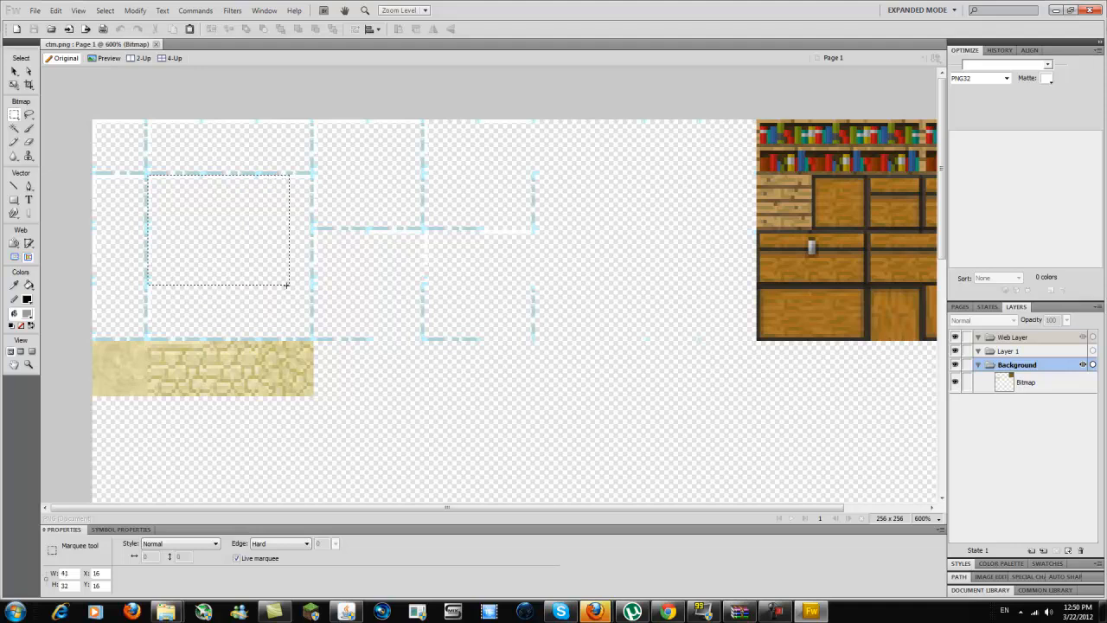
left_click_drag(287, 284, 308, 339)
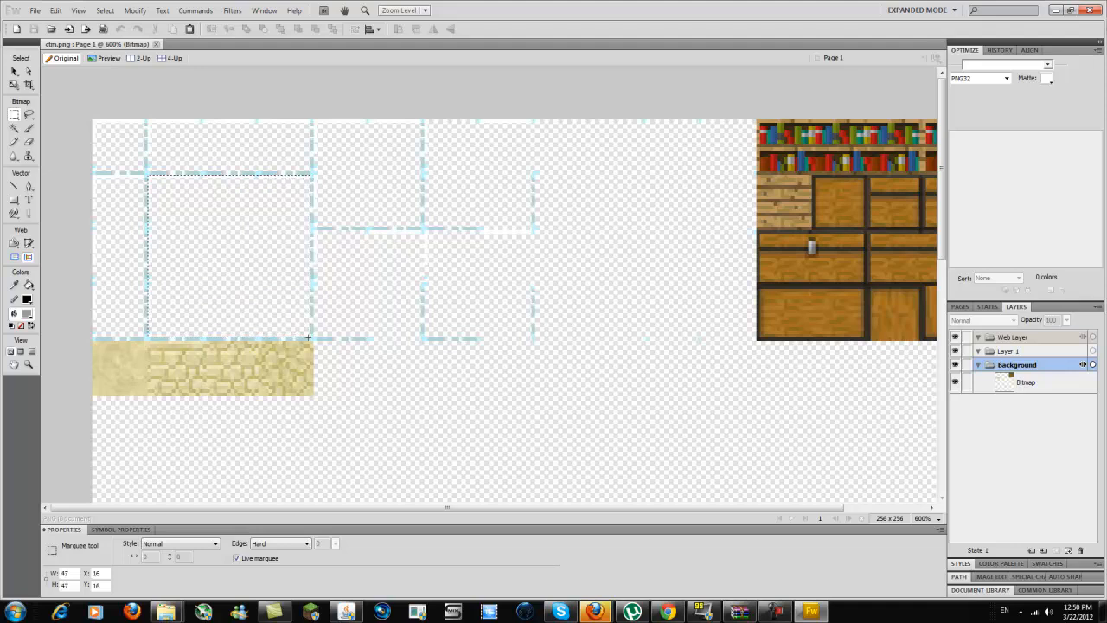
left_click(1028, 382)
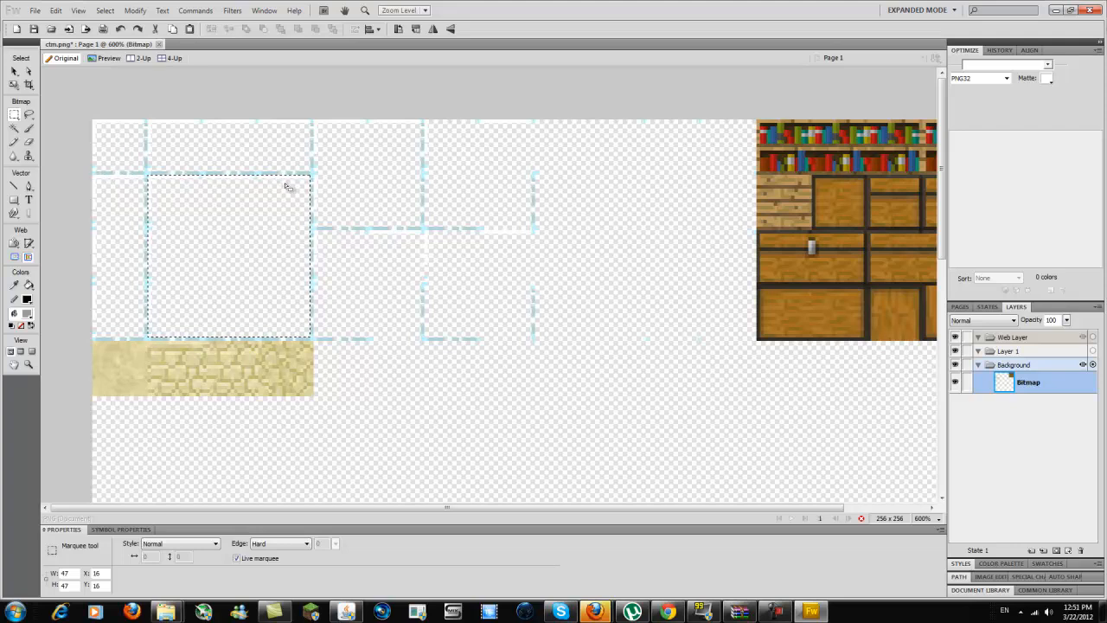
mouse_move(215, 226)
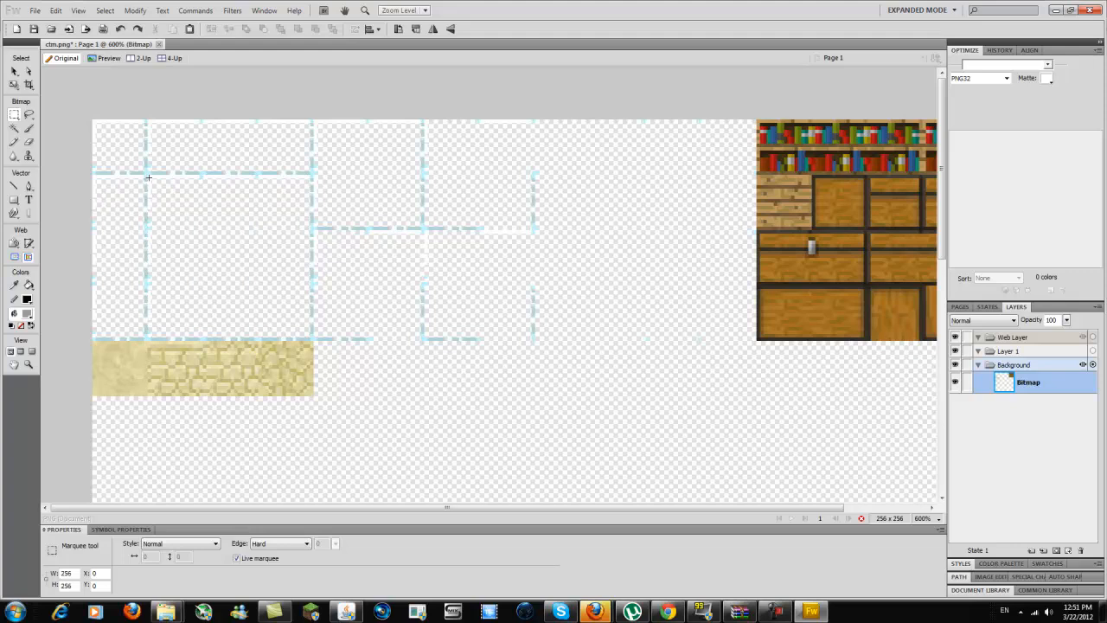
mouse_move(152, 179)
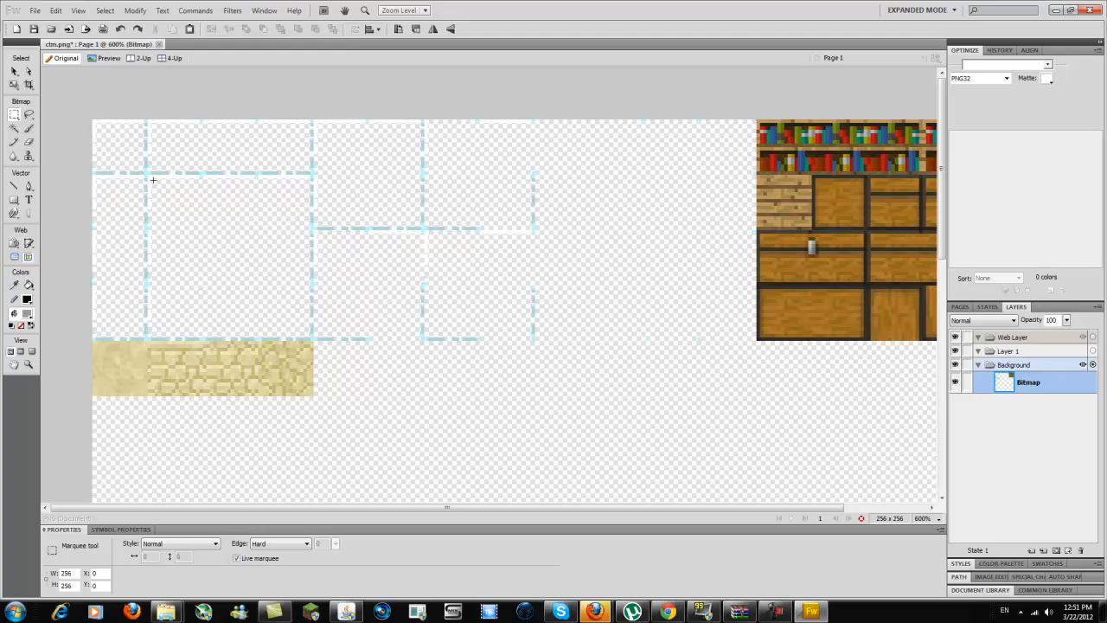
Step: Select the glass tile interior and the empty area left of the bookshelf texture to clear
left_click_drag(152, 180, 266, 291)
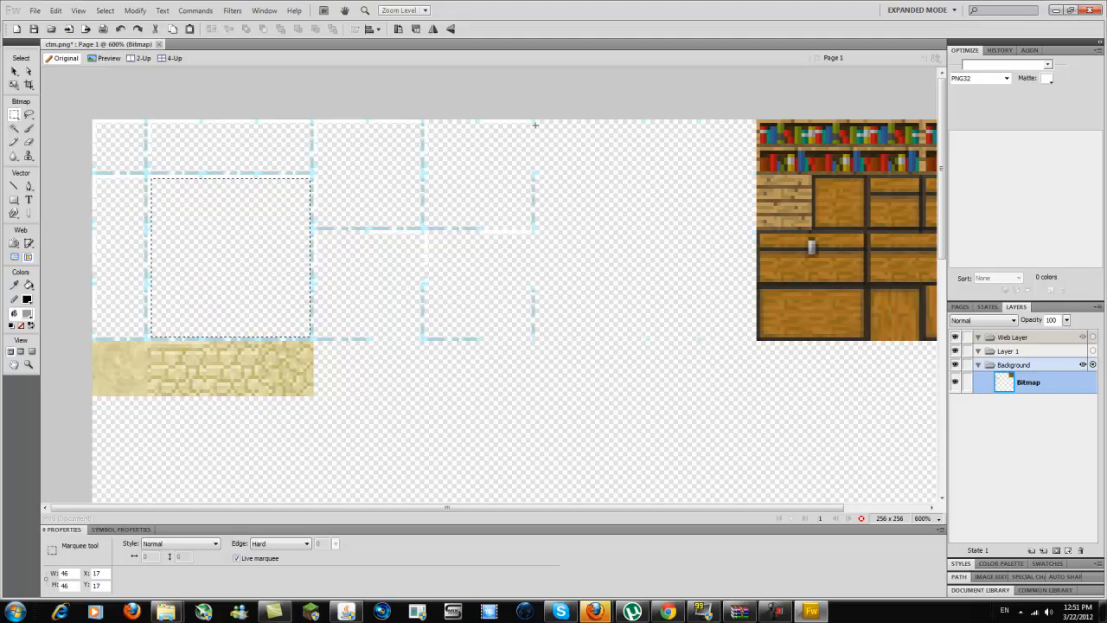
left_click_drag(535, 125, 747, 335)
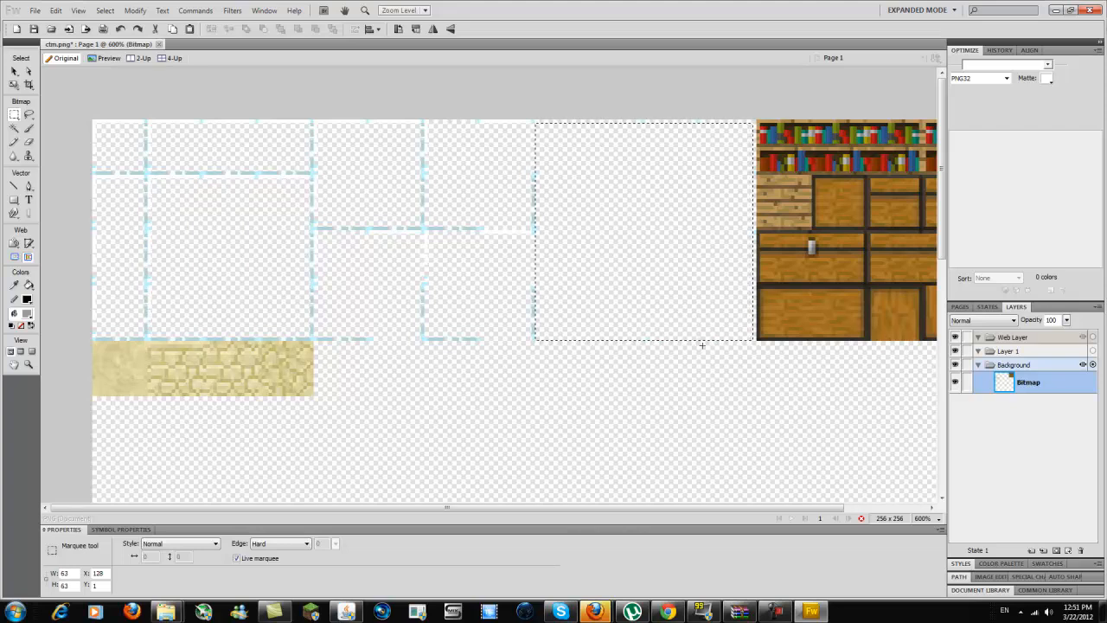
mouse_move(626, 374)
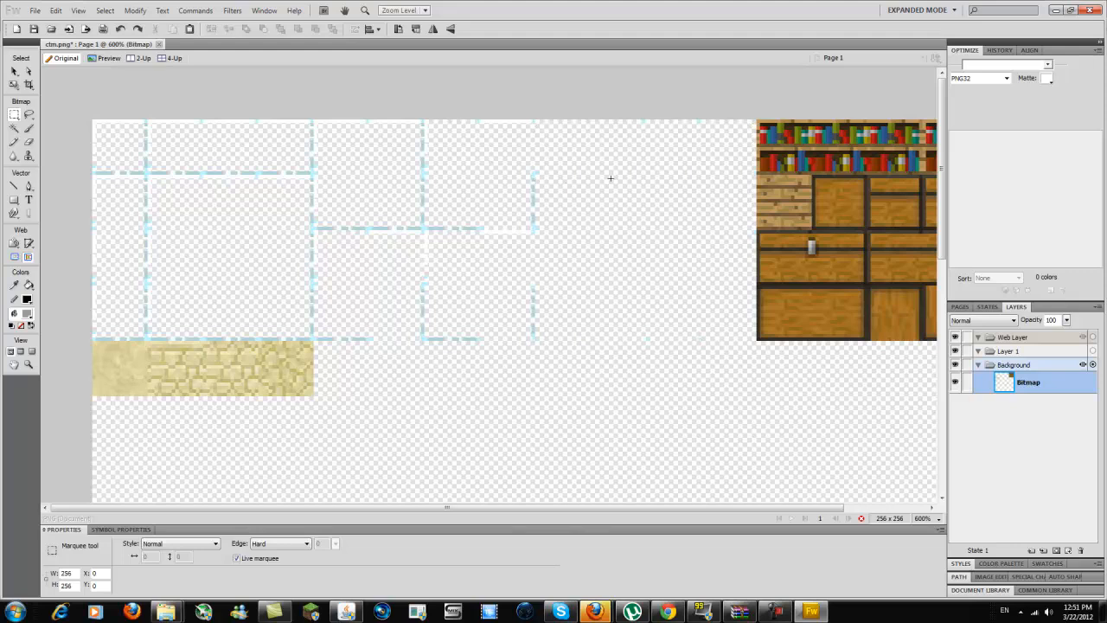
mouse_move(609, 177)
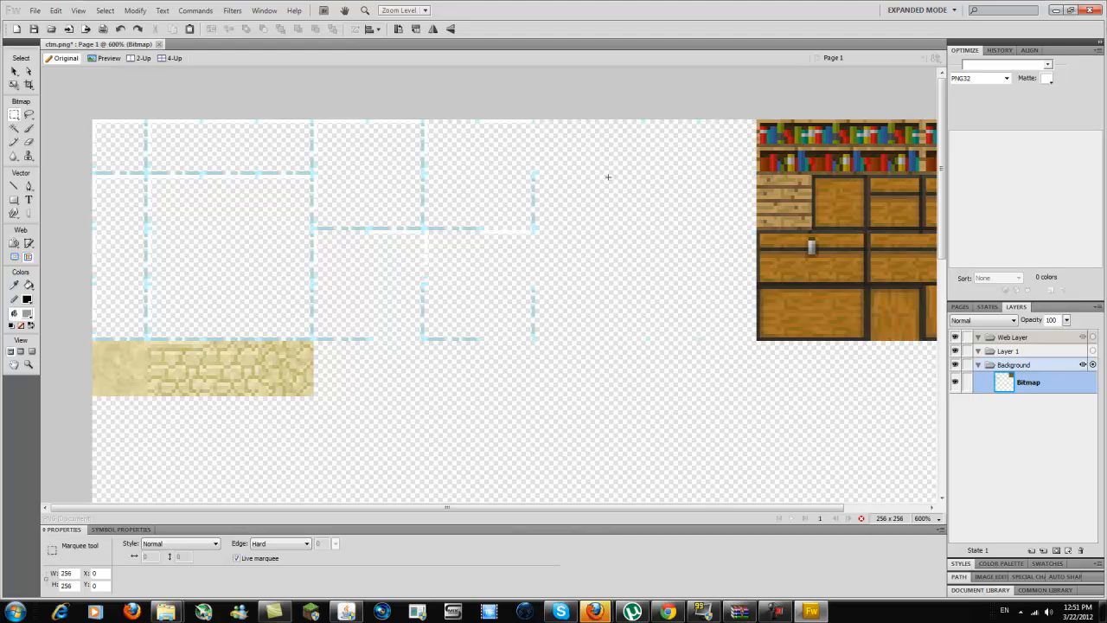
mouse_move(502, 193)
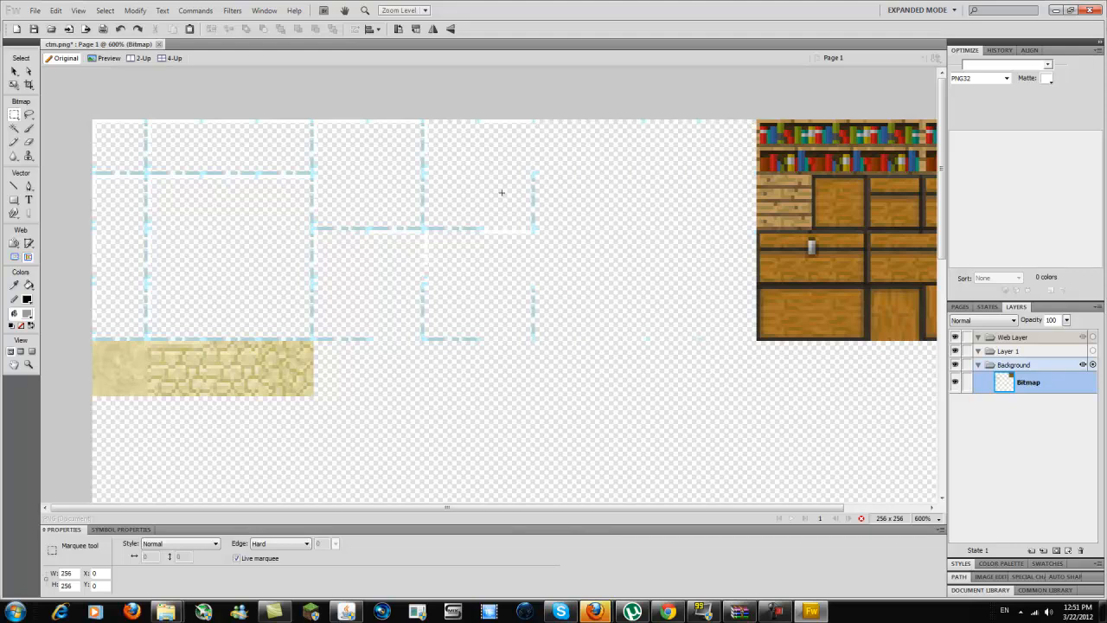
mouse_move(401, 218)
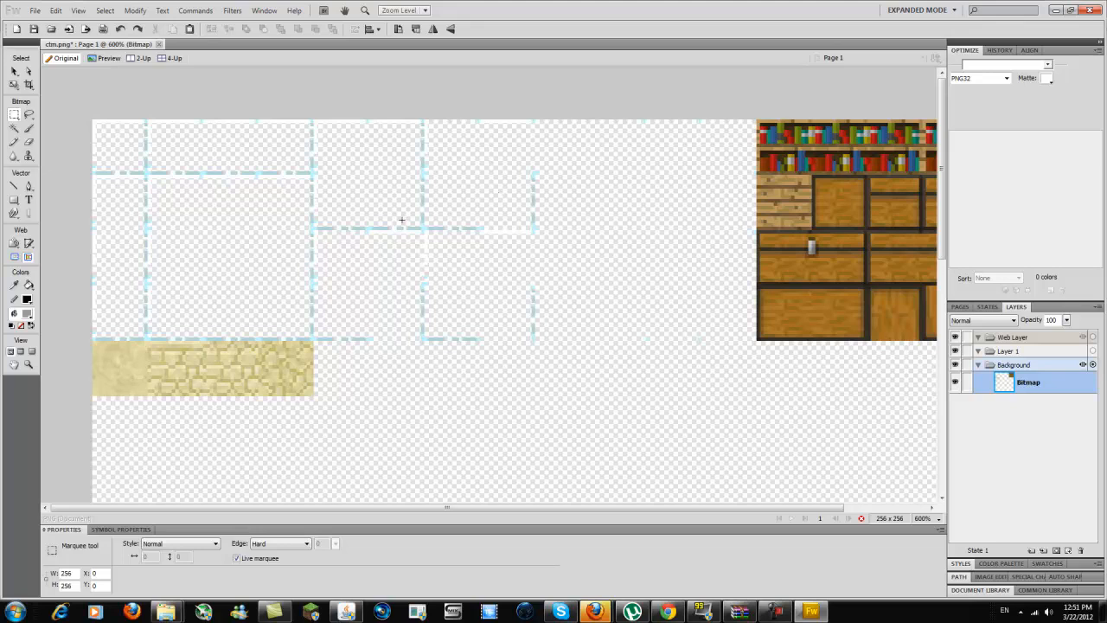